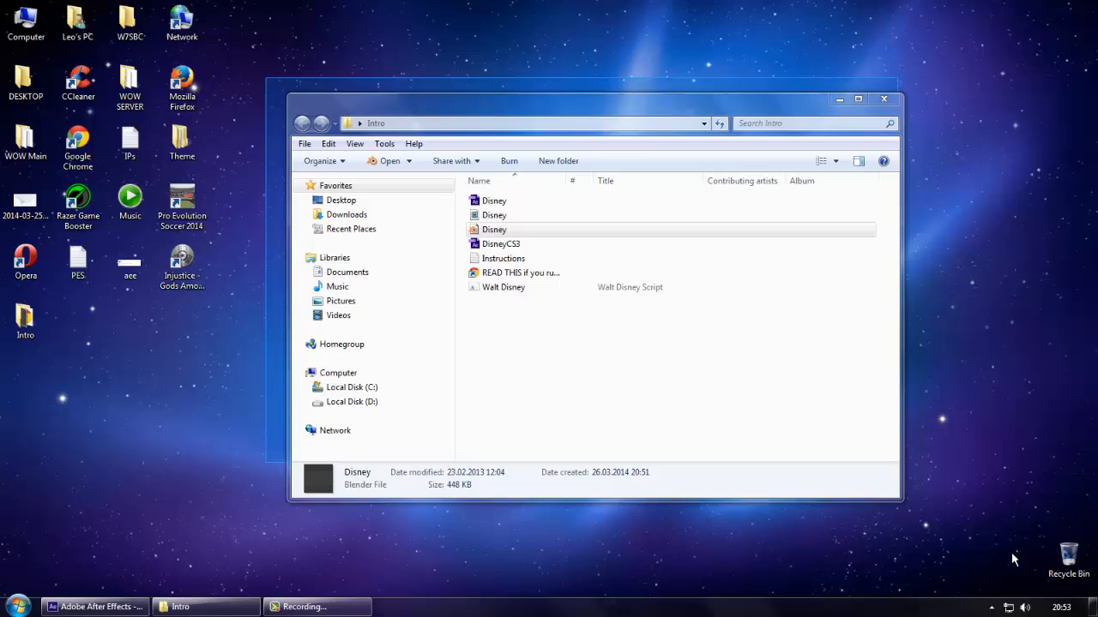
mouse_move(919, 516)
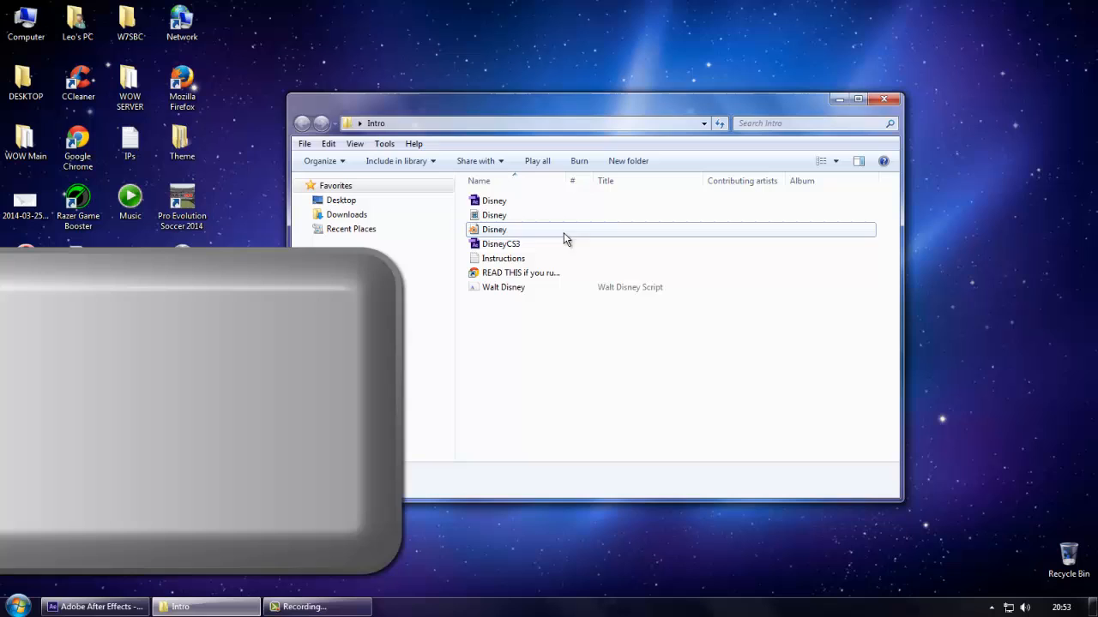
Look over the Intro folder's Disney.blend, READ THIS note and DisneyCS3 project files.
left_click(494, 201)
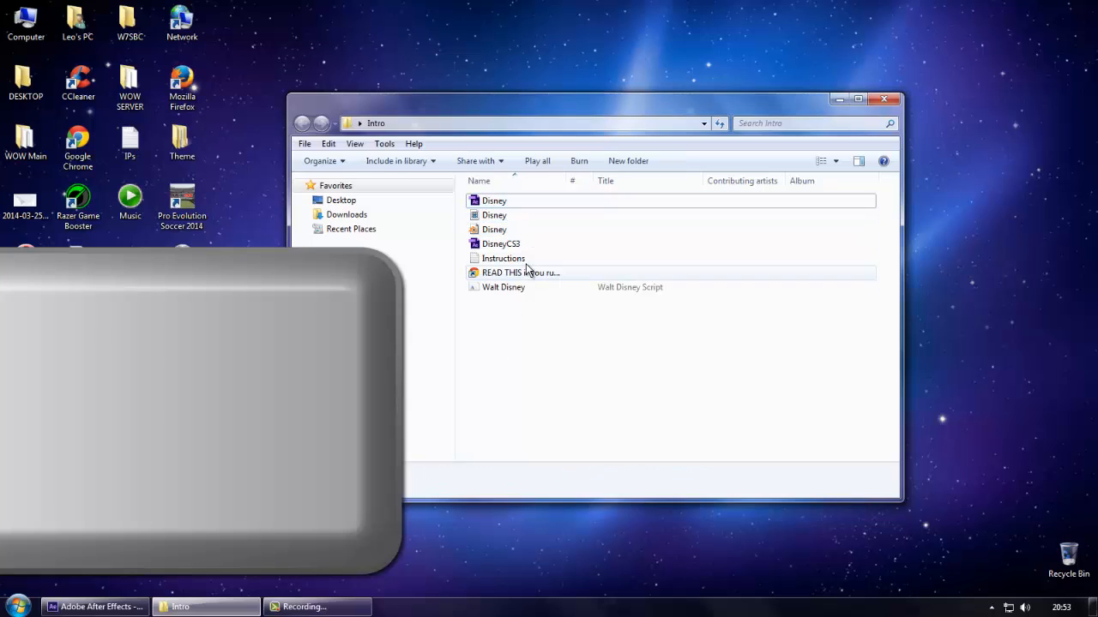
left_click(500, 243)
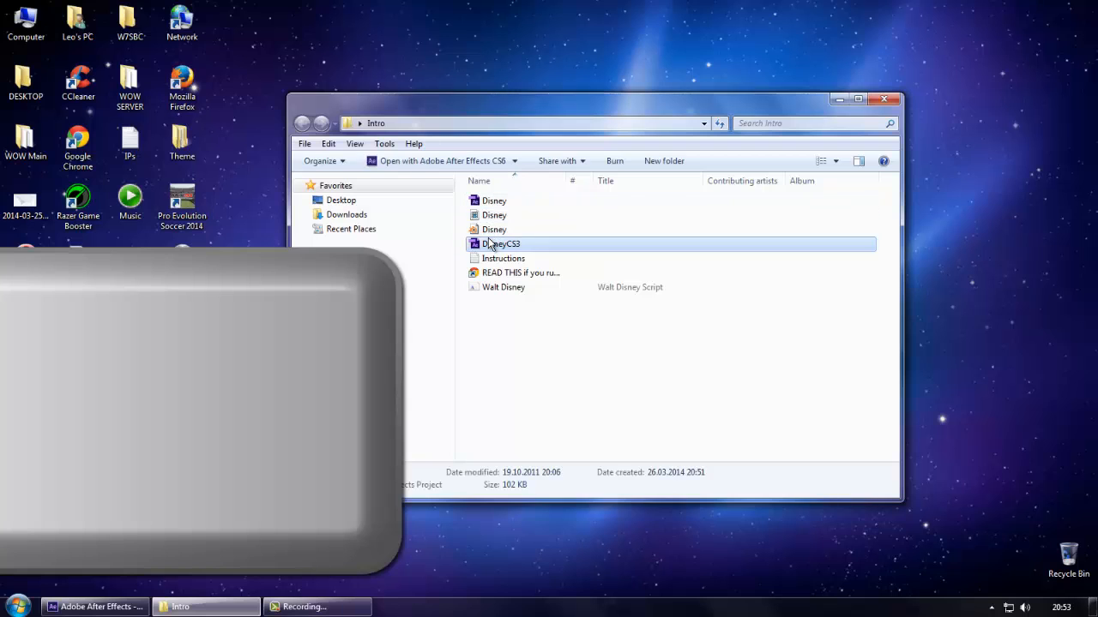
left_click(540, 230)
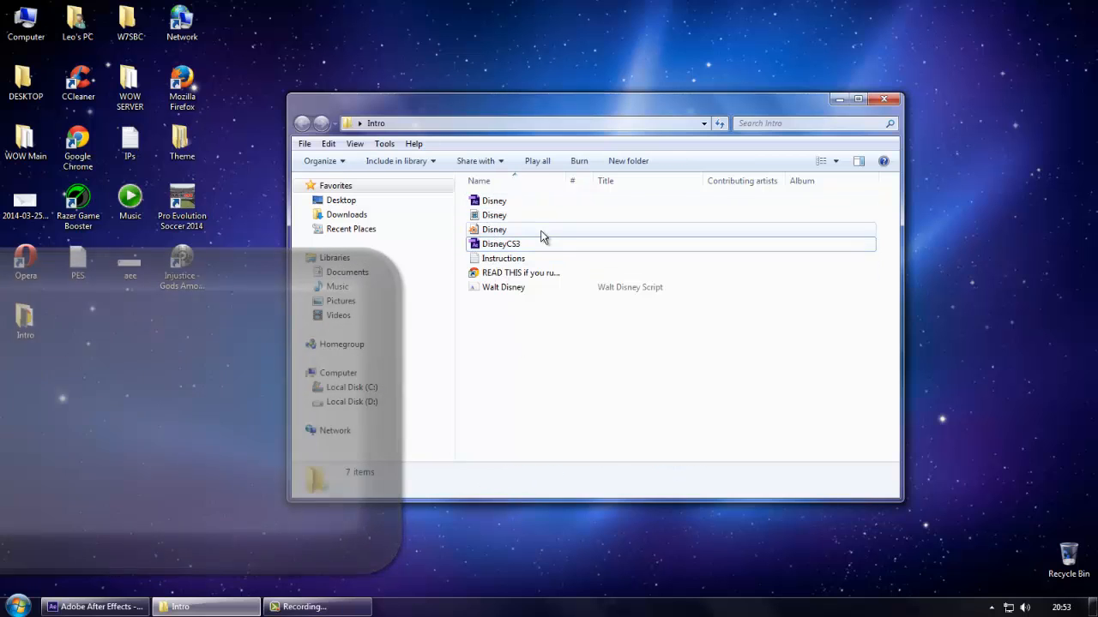
mouse_move(488, 244)
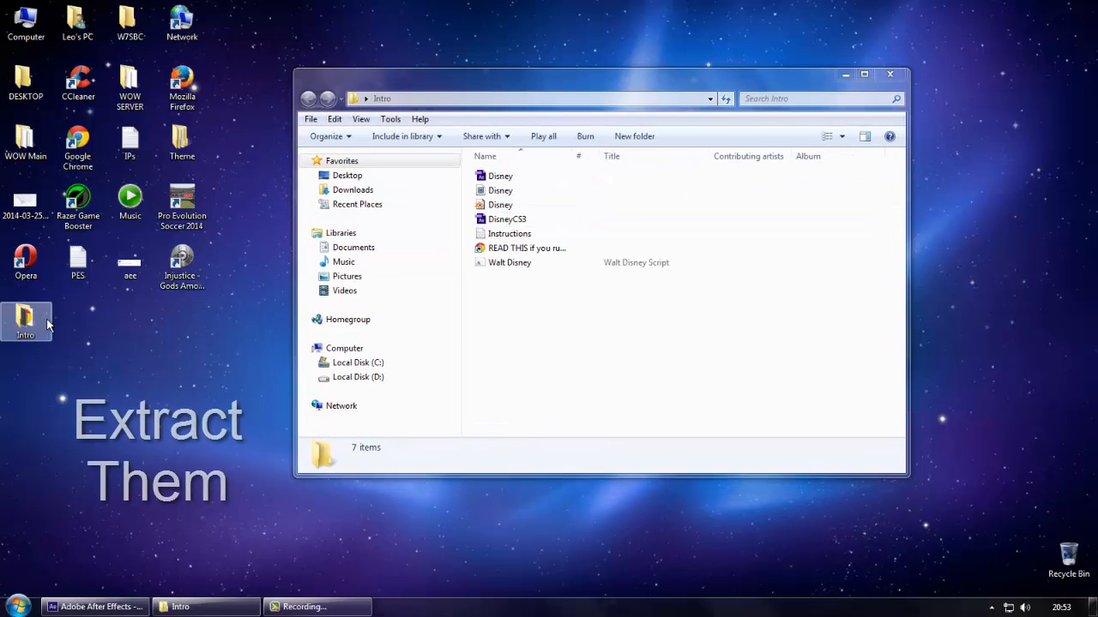
left_click_drag(600, 74, 566, 114)
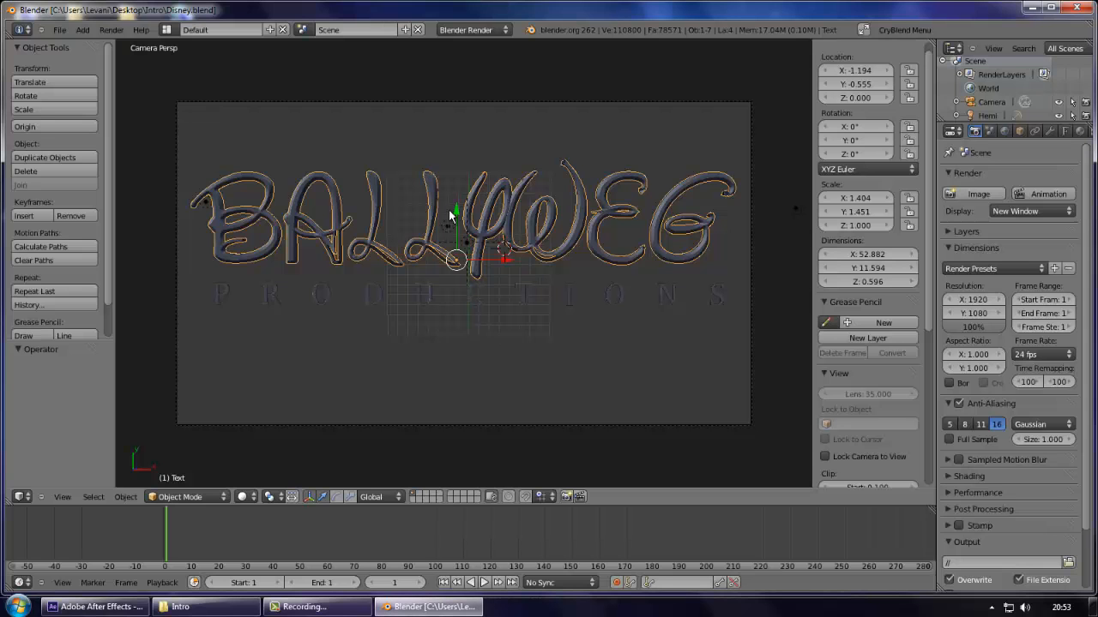
mouse_move(614, 250)
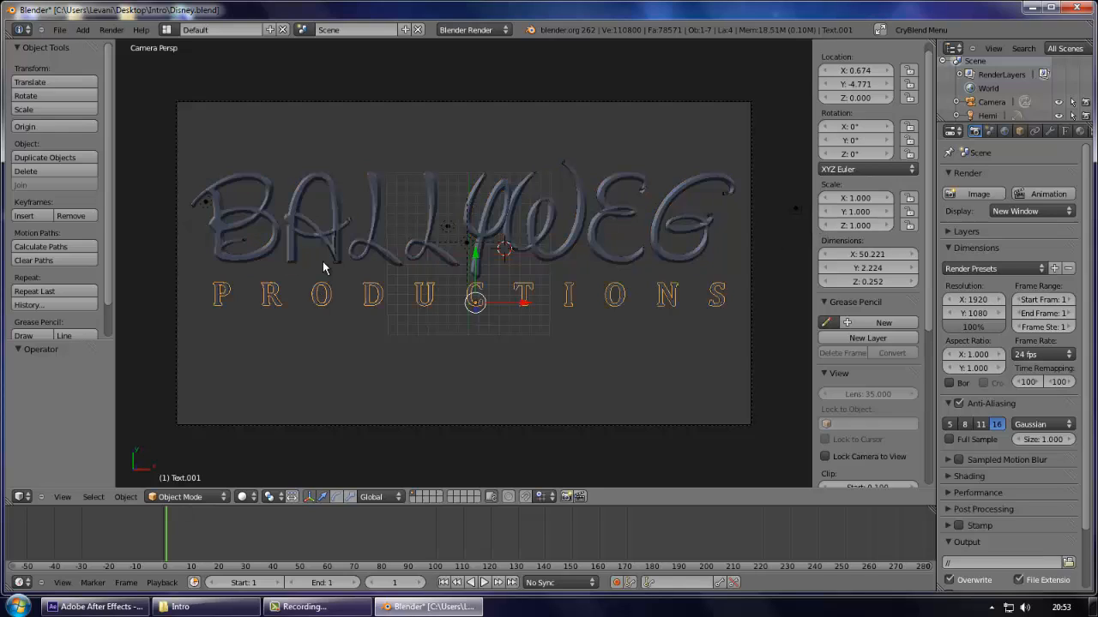
mouse_move(292, 223)
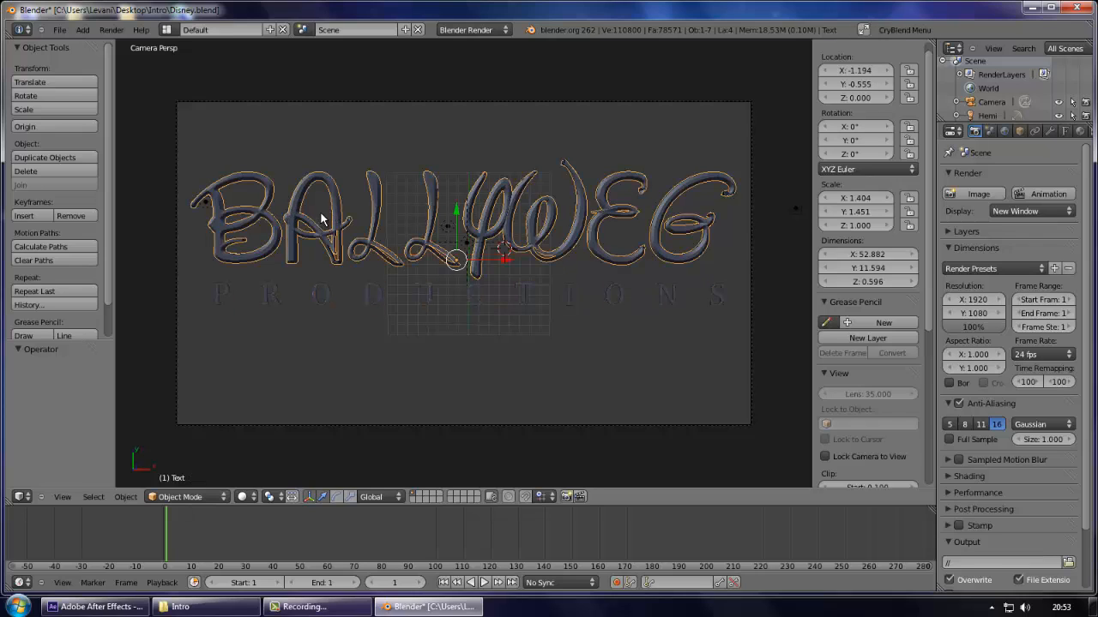
Enter Edit Mode on the BALLWEG title text object in the Disney scene.
key("Tab")
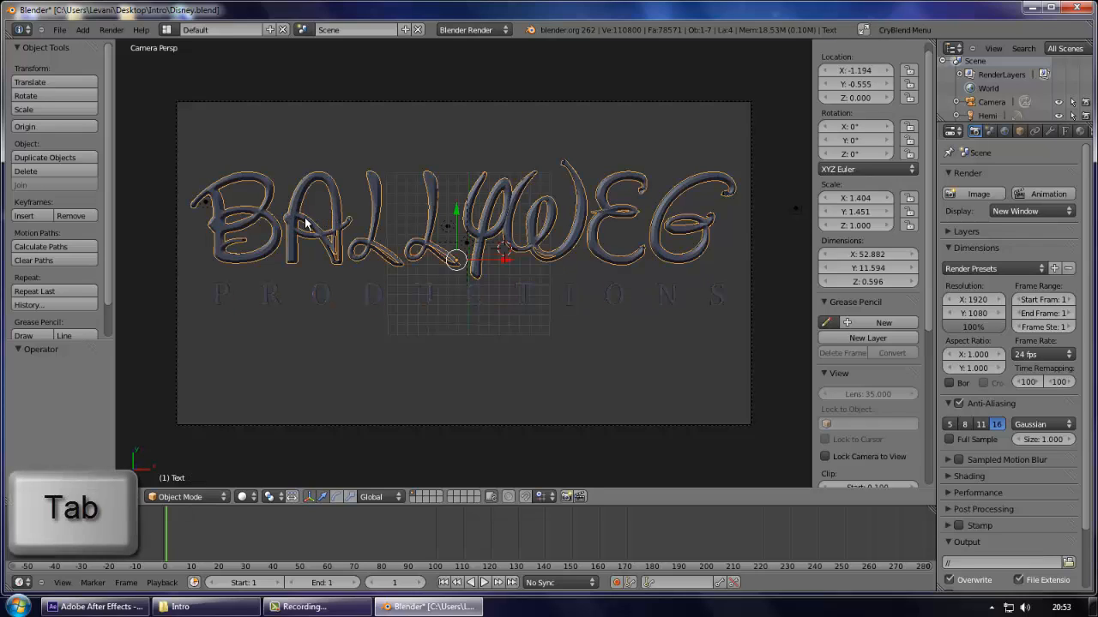
key("Tab")
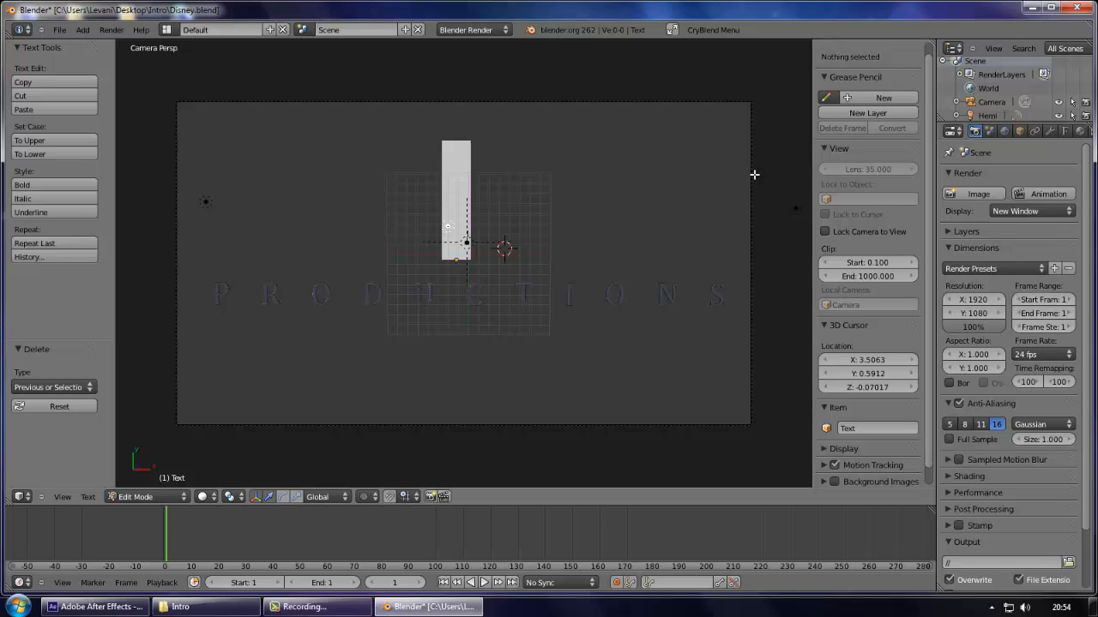
Replace the title with 'Alien Kid' and select the PRODUCTIONS subtitle for rewriting.
type("Alien Kid")
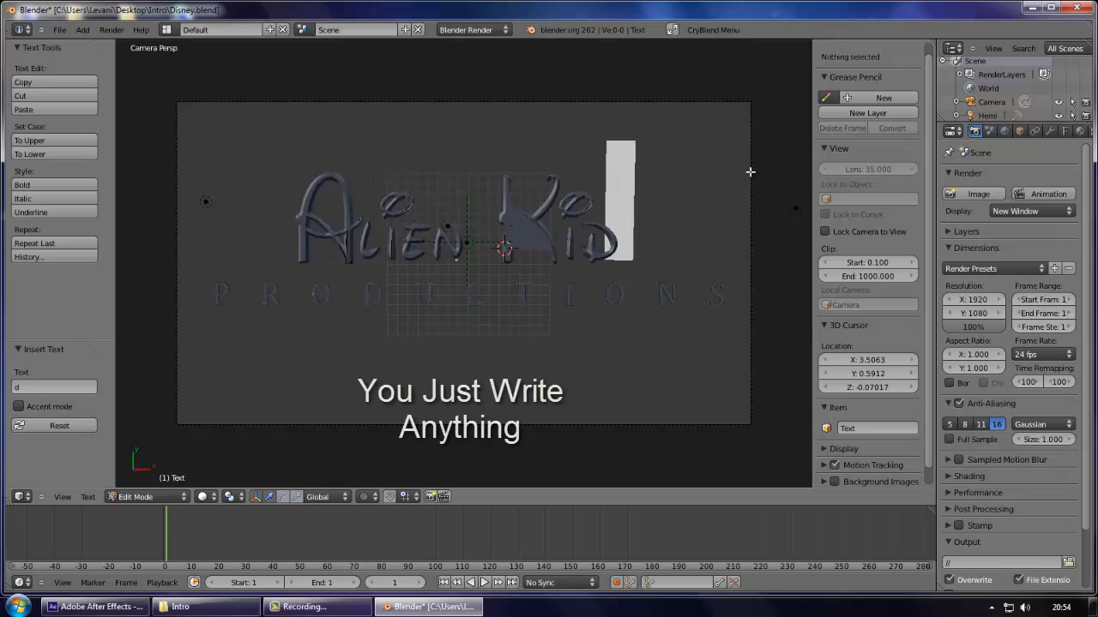
mouse_move(587, 249)
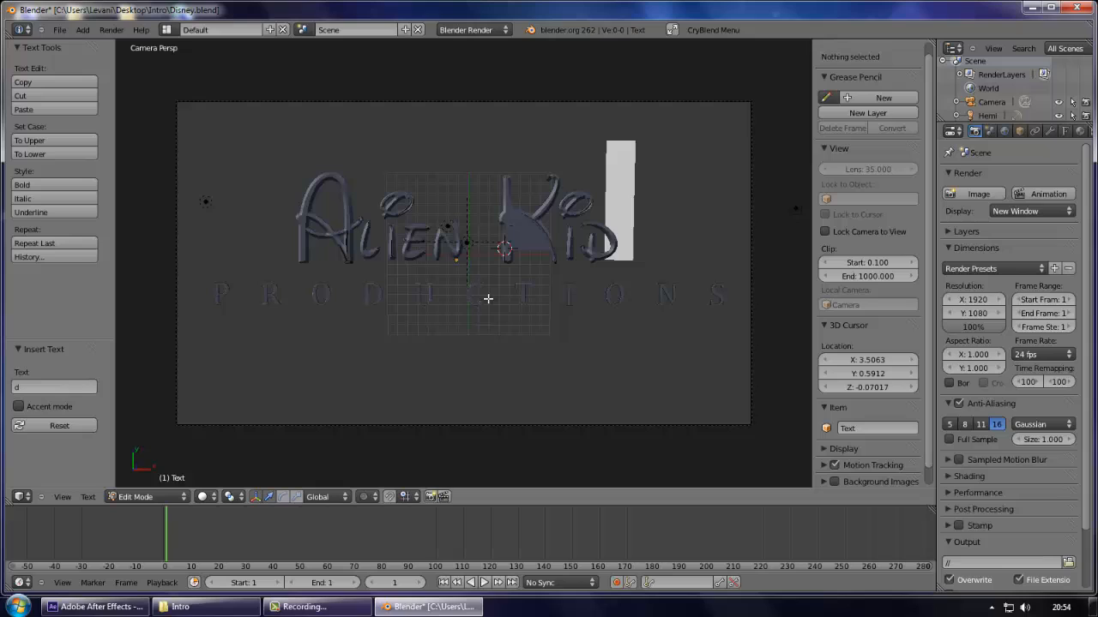
mouse_move(566, 292)
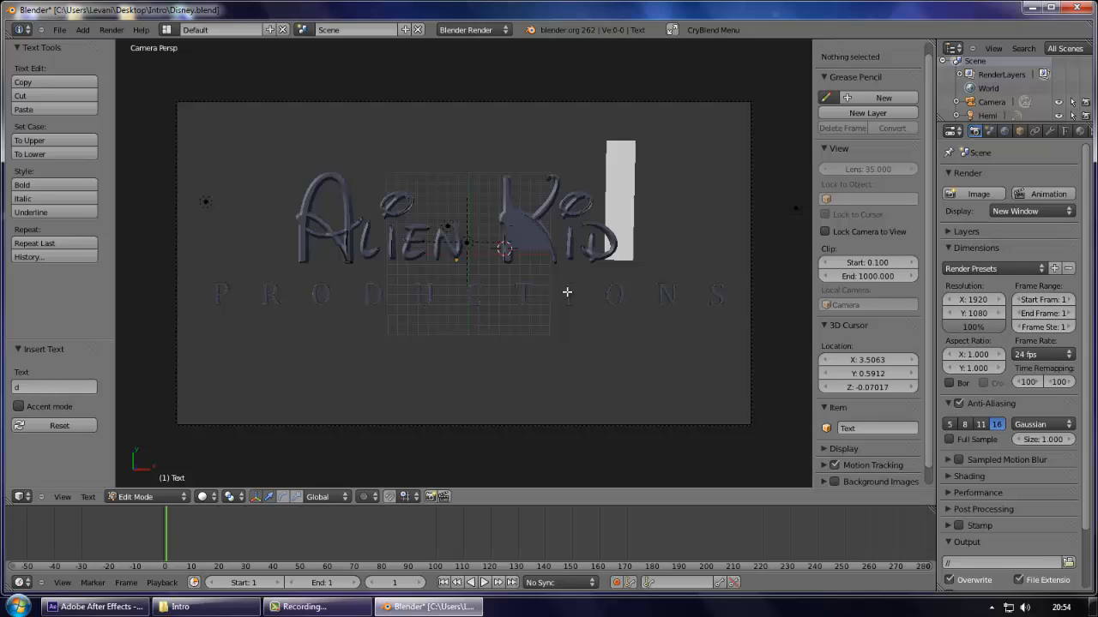
mouse_move(614, 225)
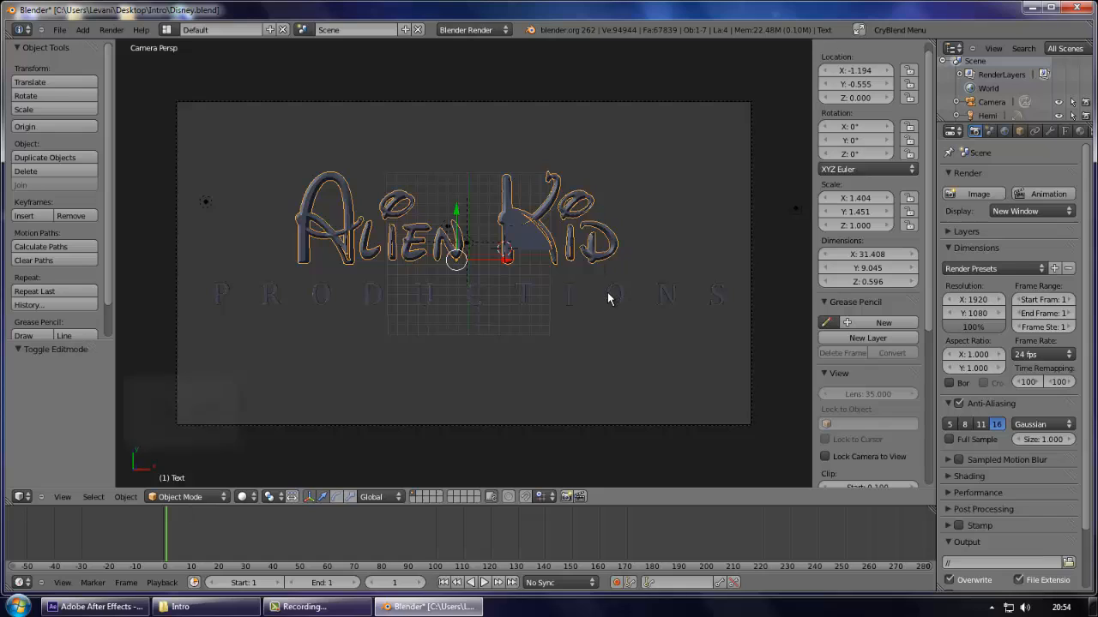
right_click(515, 295)
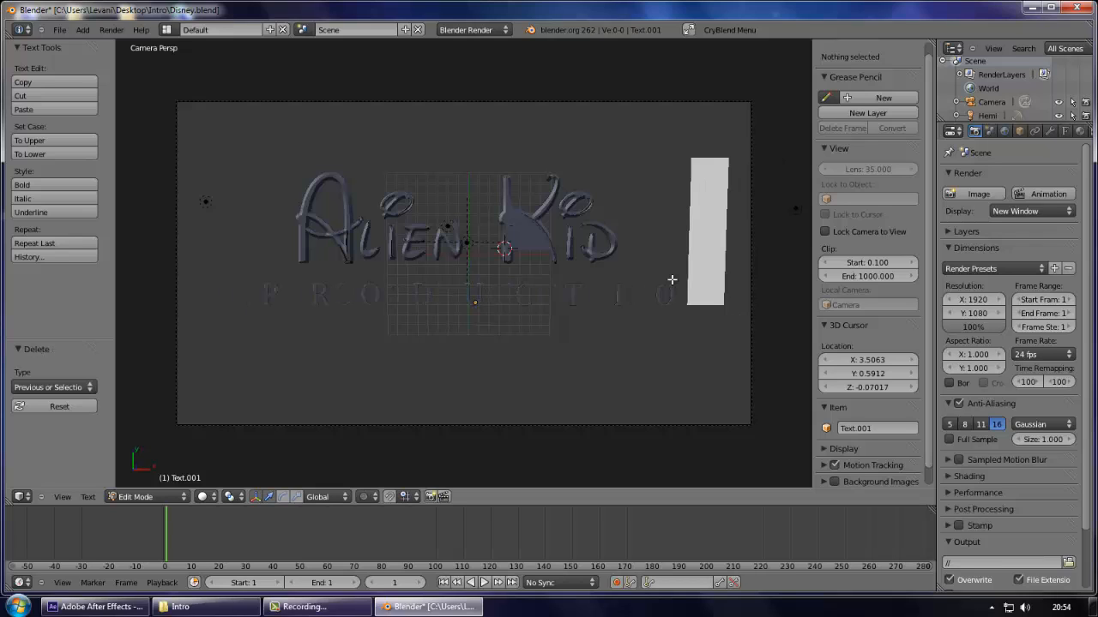
left_click_drag(707, 232, 482, 232)
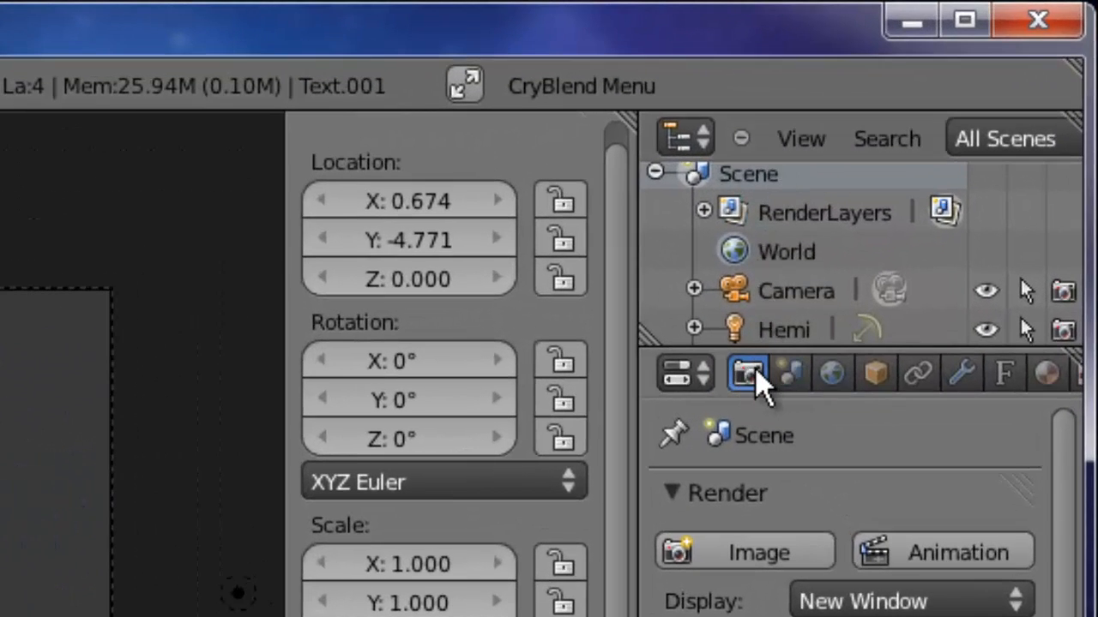
mouse_move(755, 420)
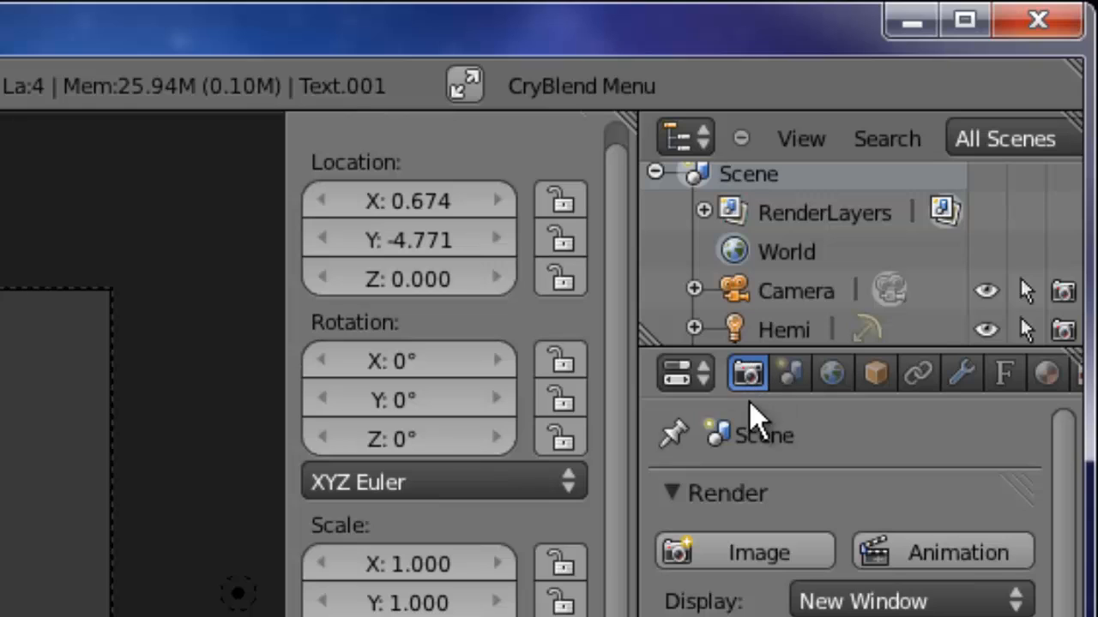
mouse_move(748, 395)
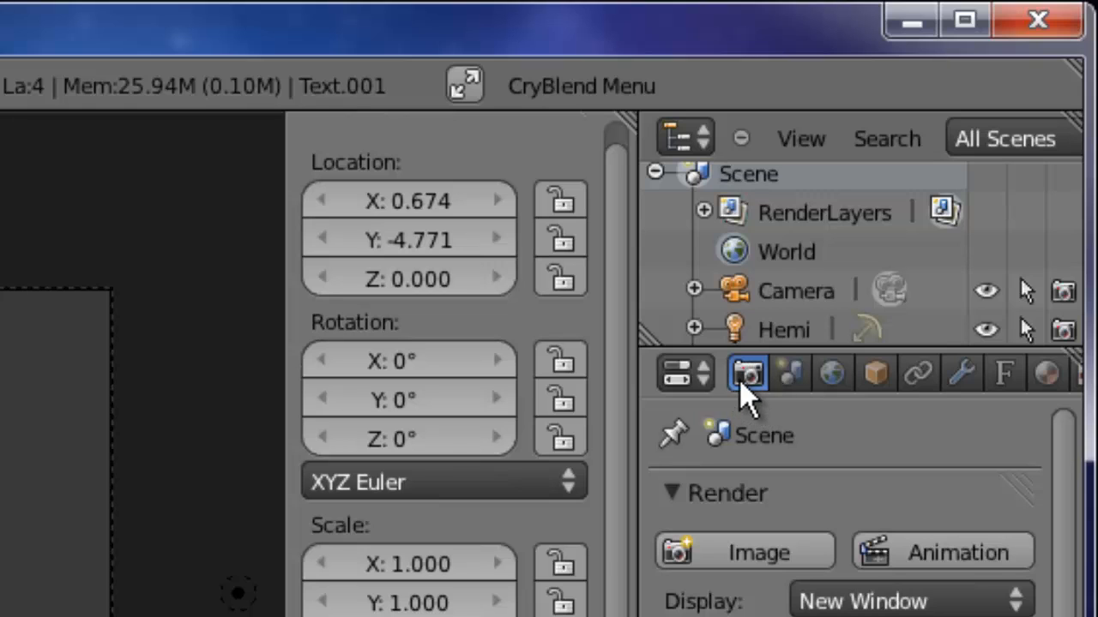
Render a still frame of the silver 'Alien Kid Presents' title on black.
left_click(758, 552)
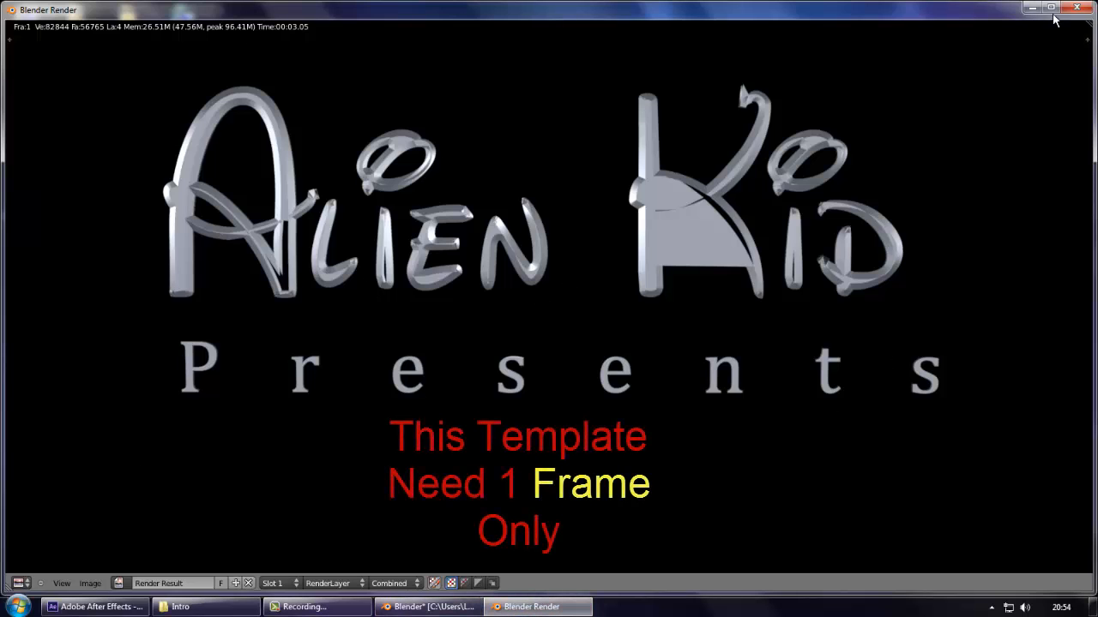
Compare the 0001.png render in the Intro folder with the Blender render window, then move to After Effects.
left_click(1079, 9)
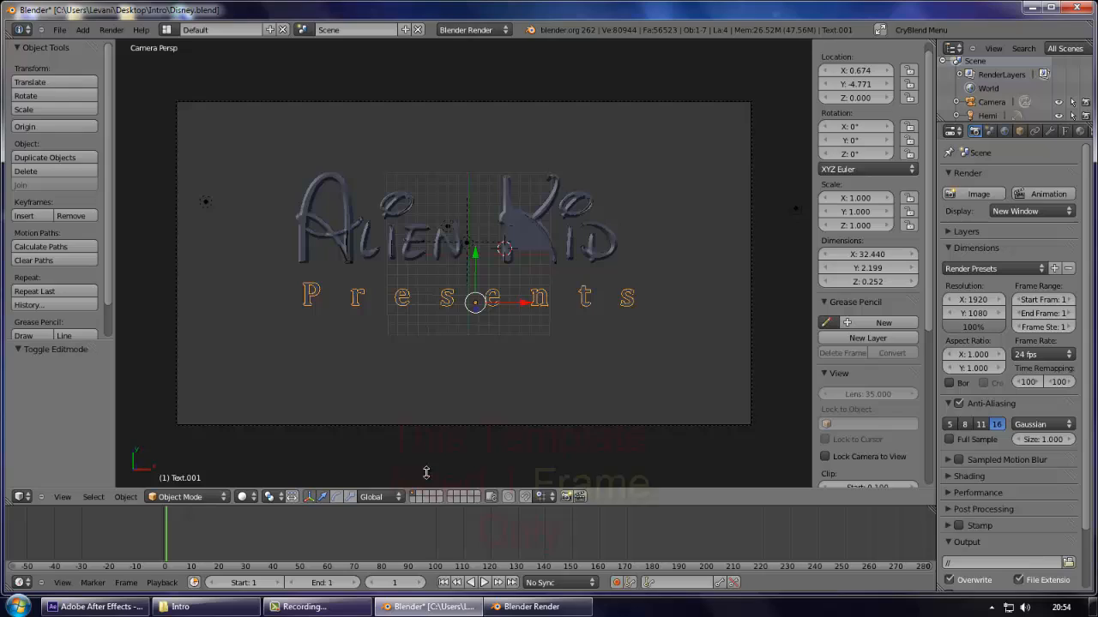
left_click(206, 607)
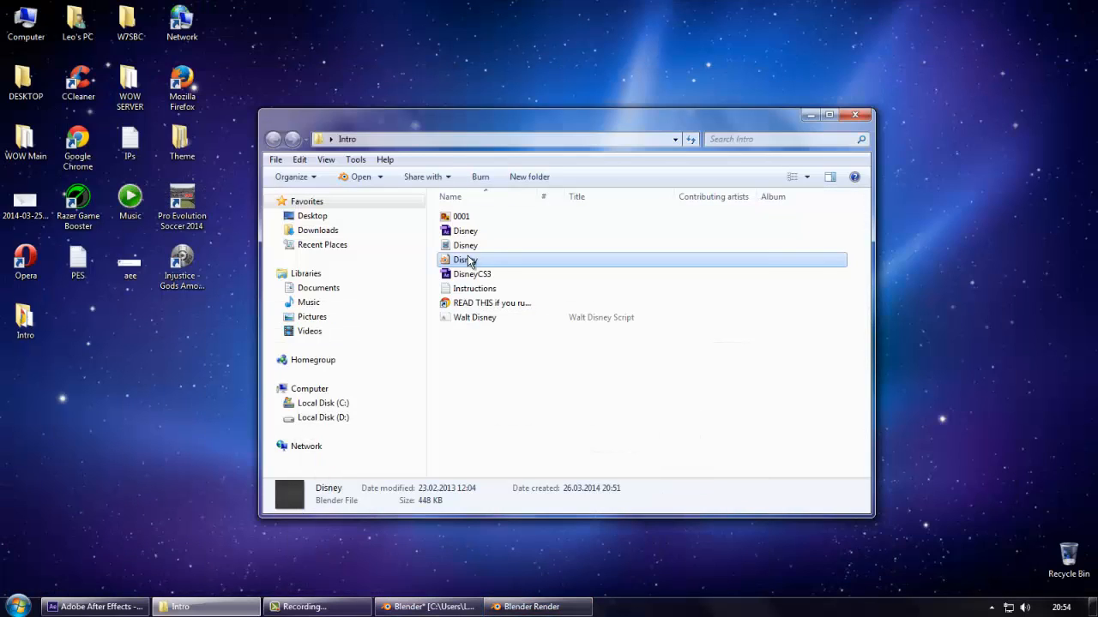
left_click(535, 607)
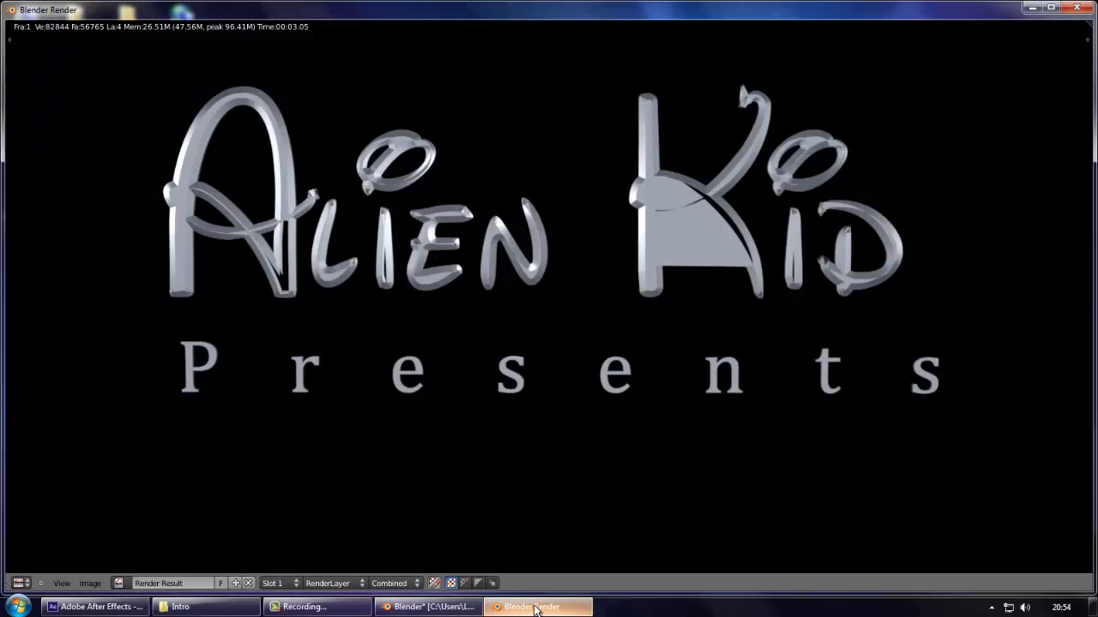
left_click(205, 608)
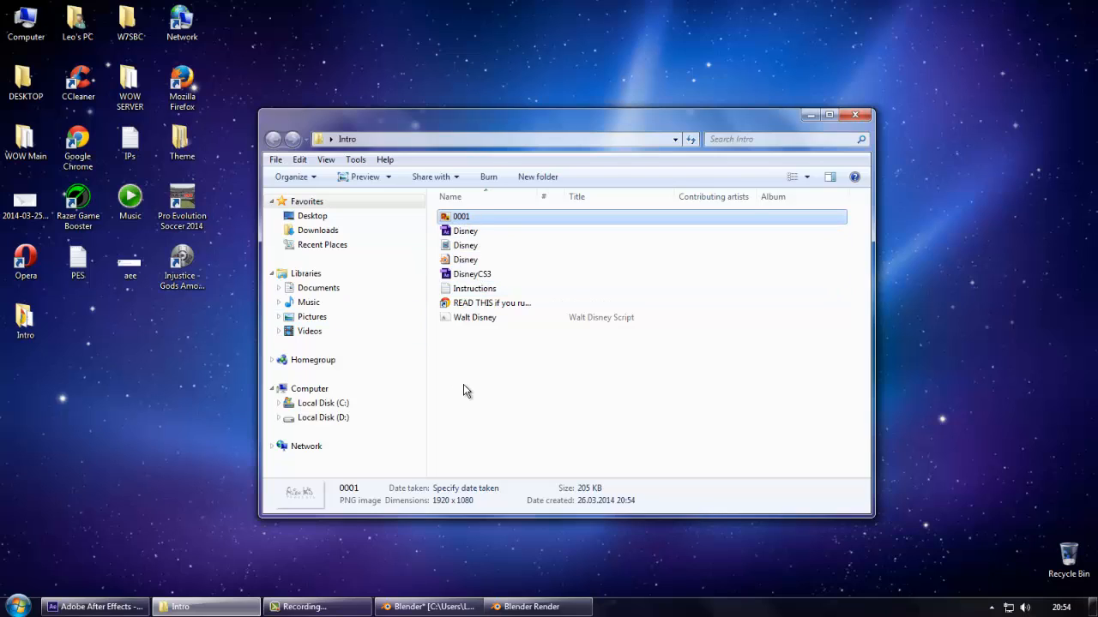
left_click(467, 392)
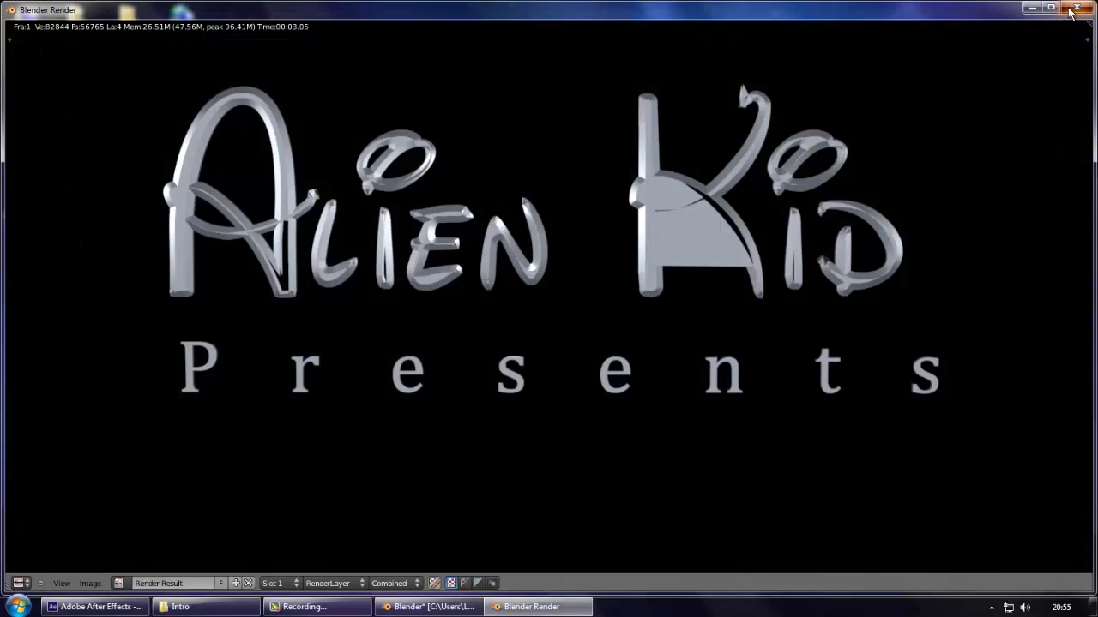
left_click(1077, 10)
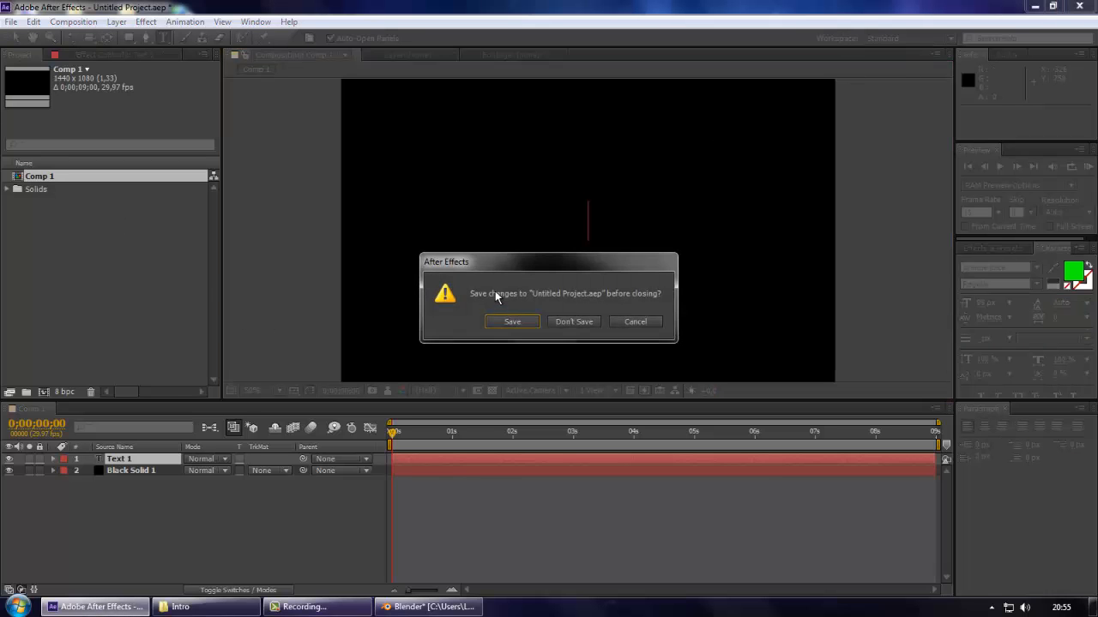
Discard the untitled project and open Disney.aep, accepting its older-version conversion.
left_click(573, 322)
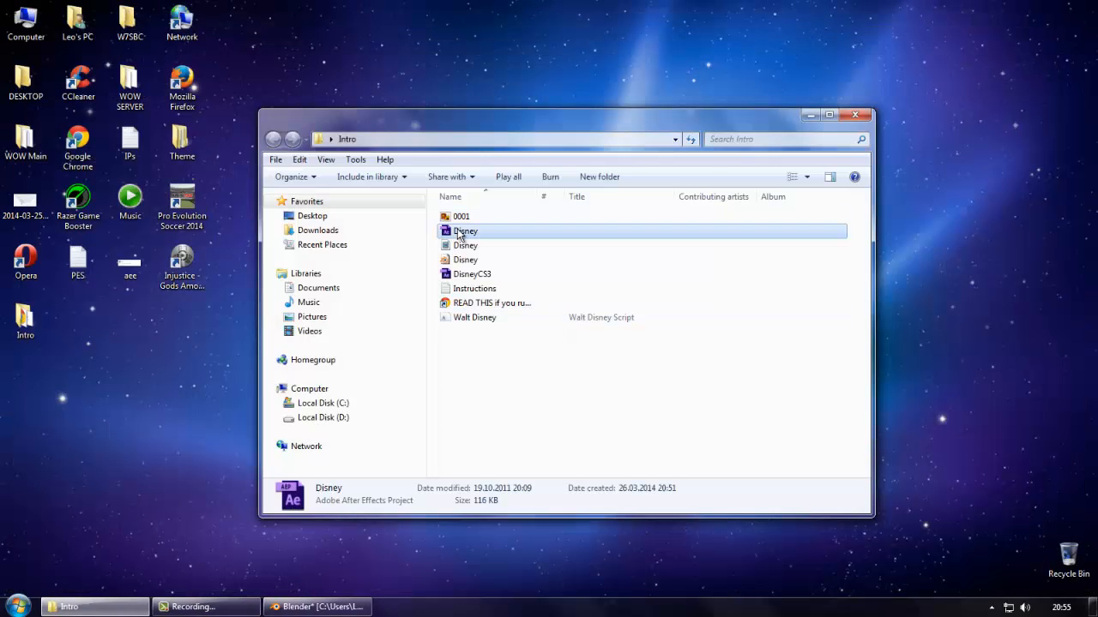
double_click(466, 229)
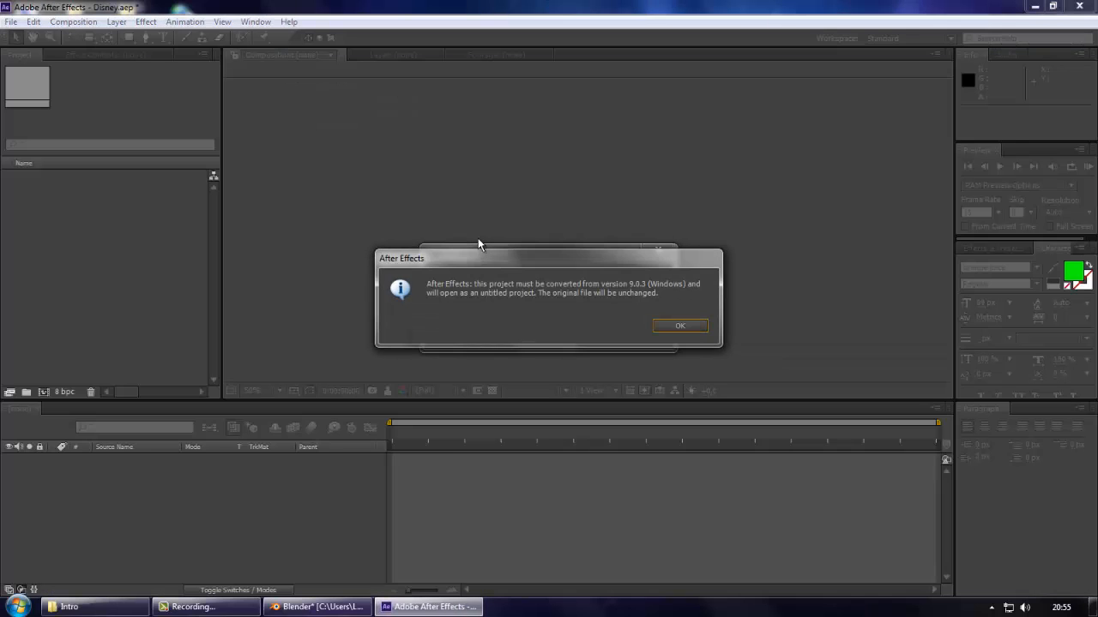
left_click(679, 326)
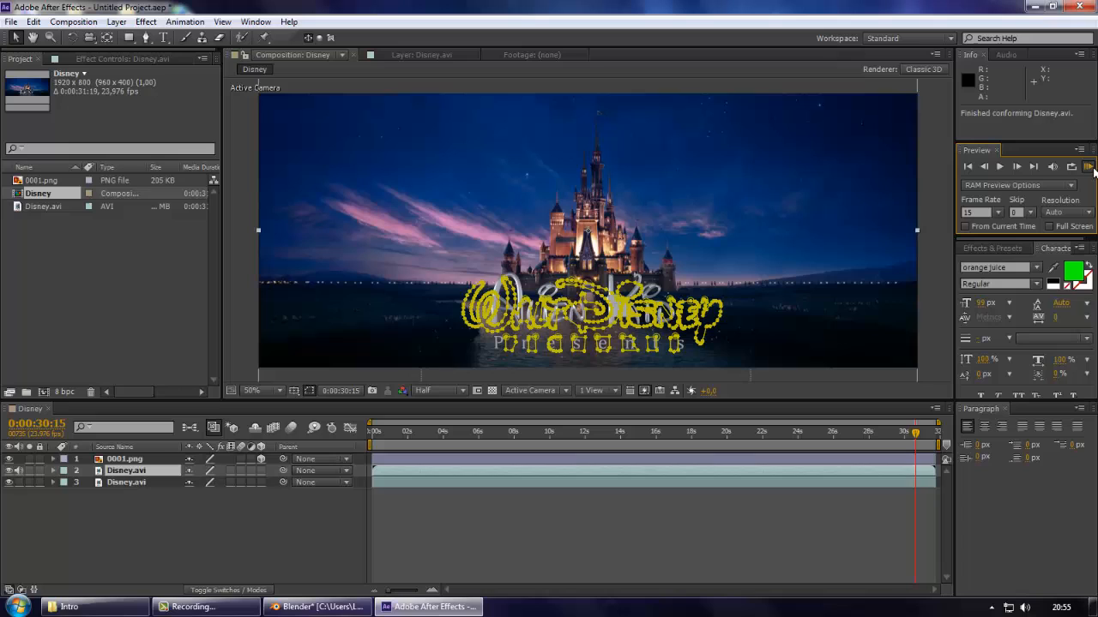
Start a RAM Preview to cache the Disney composition with the 0001 title layer.
left_click(1089, 166)
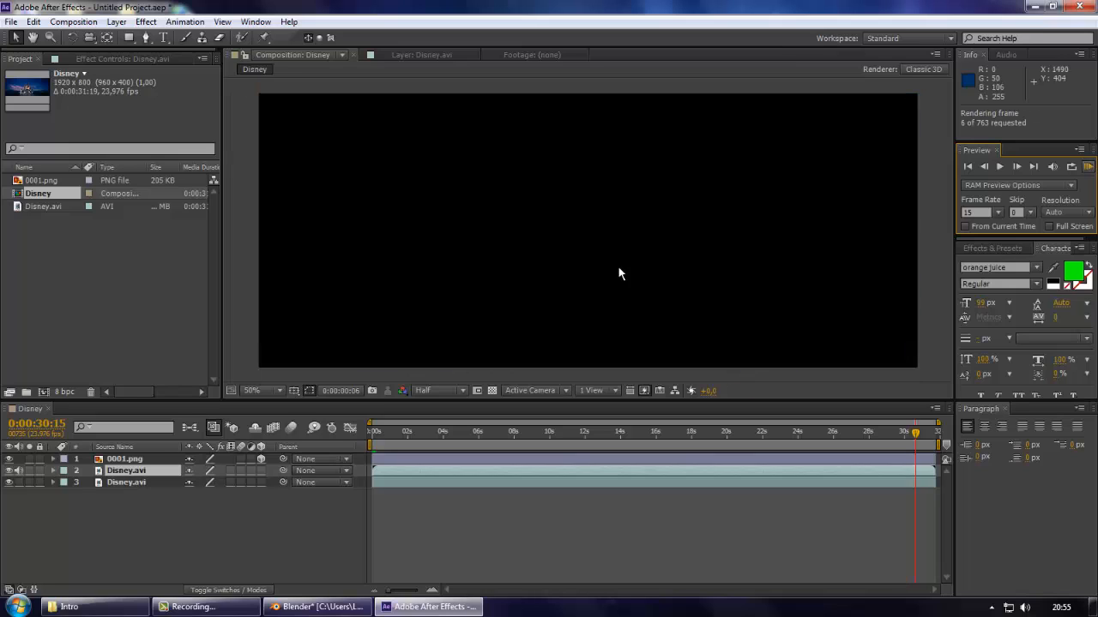
mouse_move(775, 291)
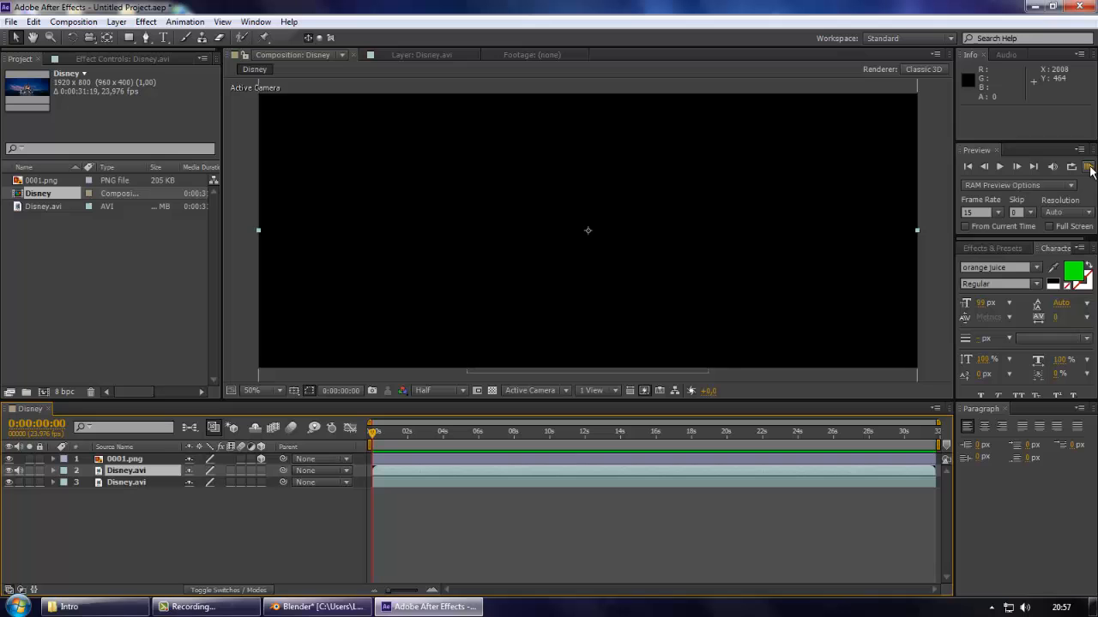
Play the cached preview so the castle animation reveals the Alien Kid Presents title.
left_click(1089, 166)
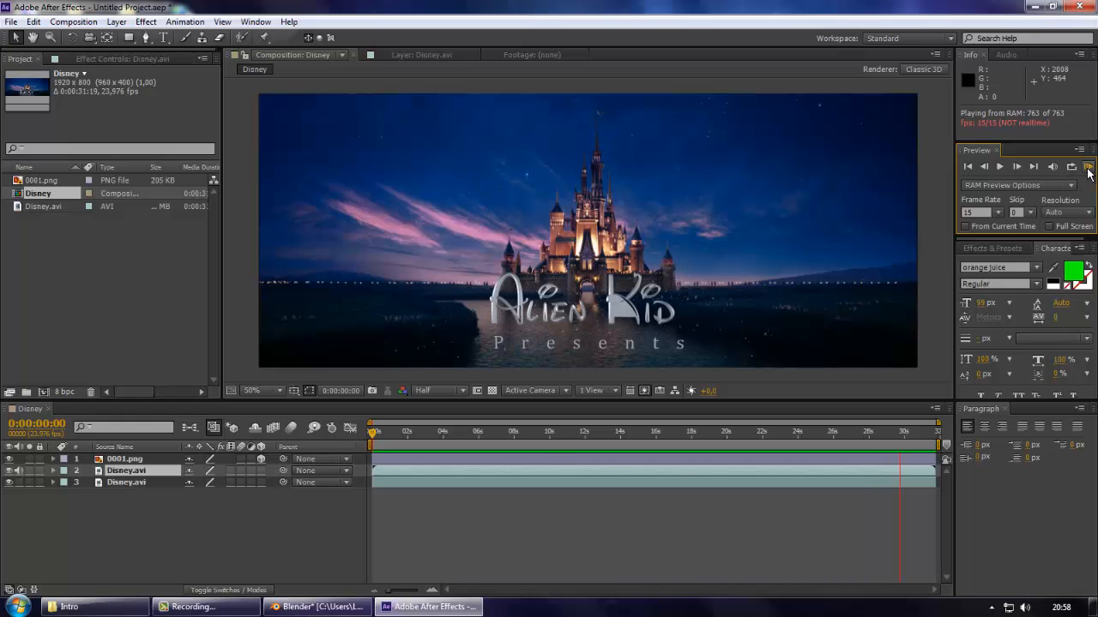
Set the preview frame rate to 23.976 fps and replay the composition in real time.
left_click(1089, 166)
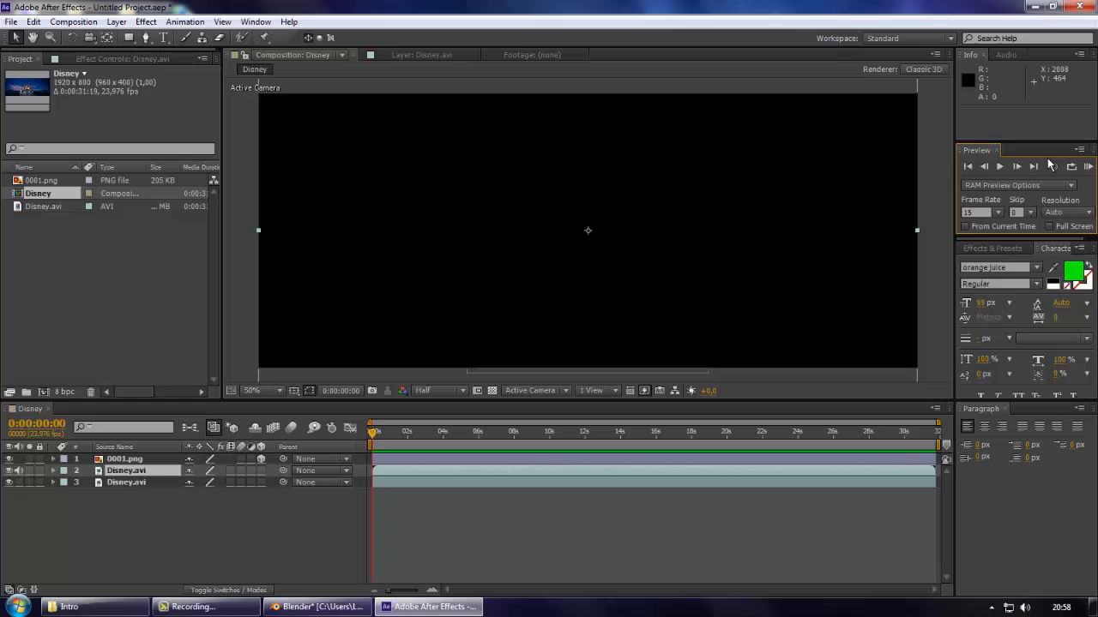
left_click(981, 212)
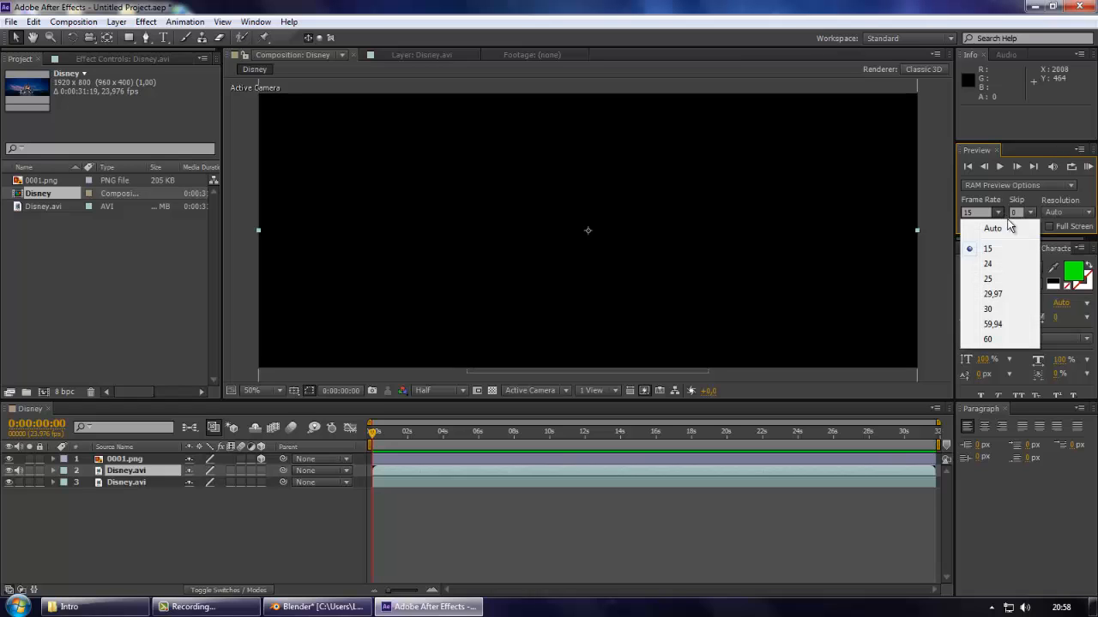
mouse_move(992, 228)
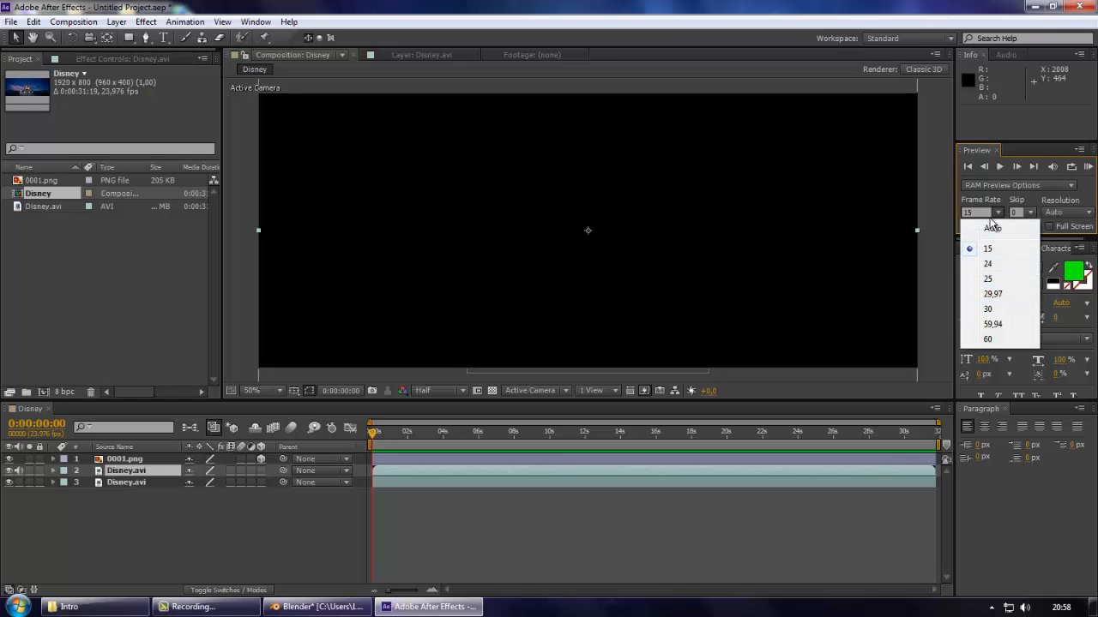
left_click(992, 228)
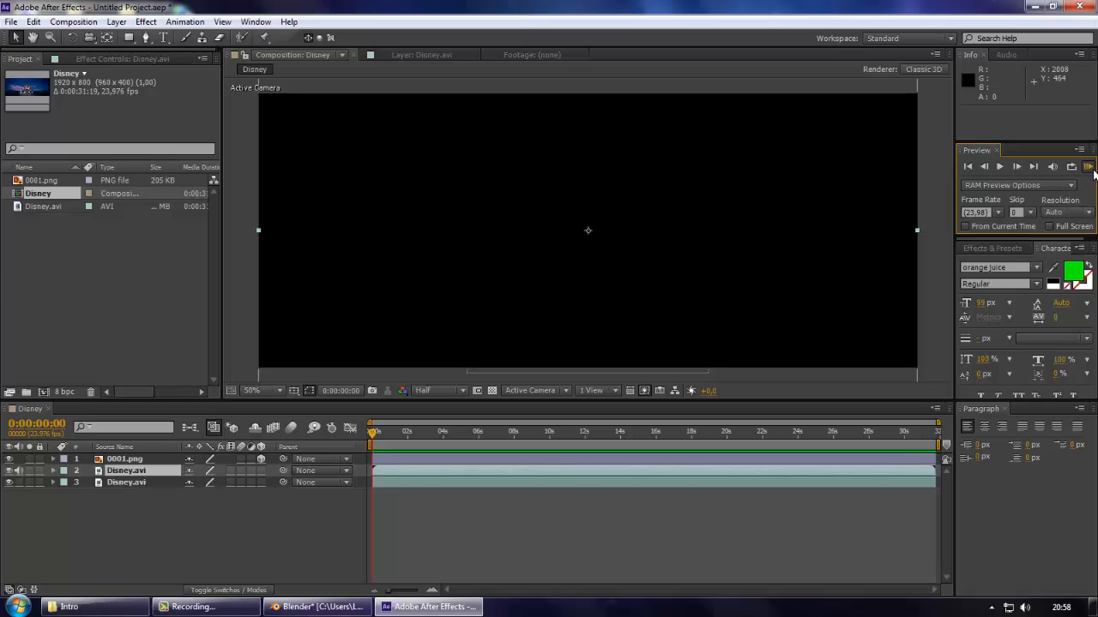
left_click(1088, 166)
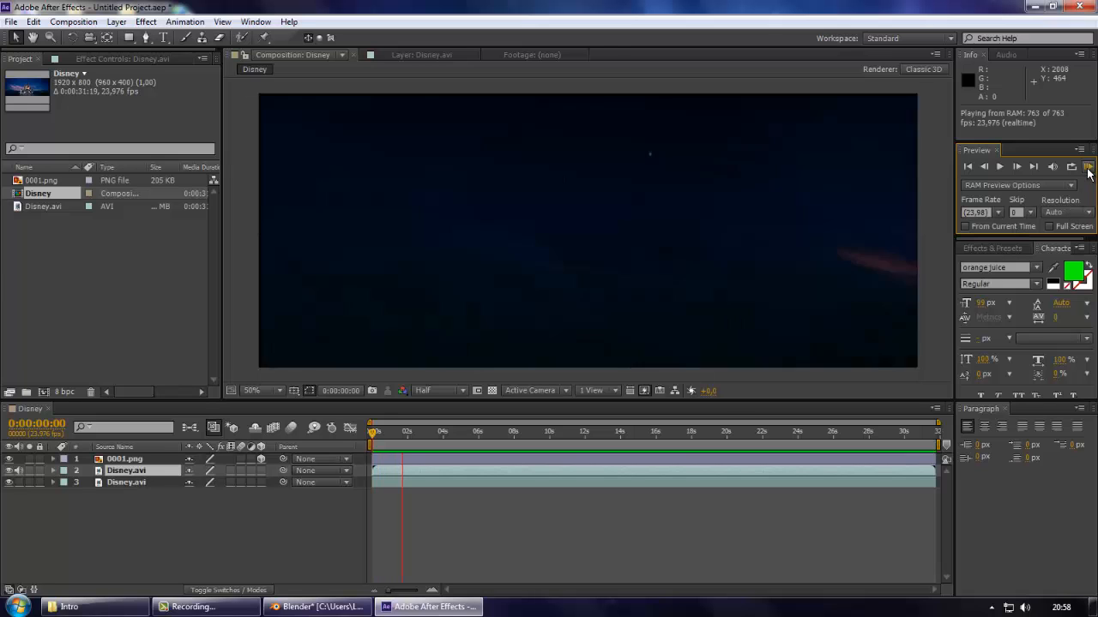
left_click(1087, 167)
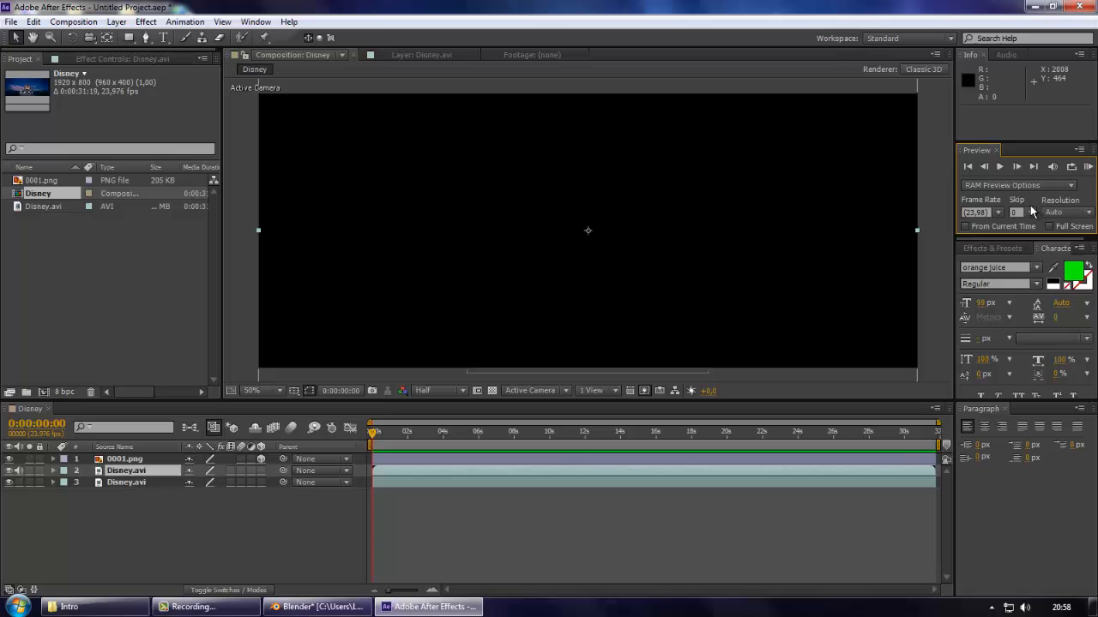
left_click(1064, 212)
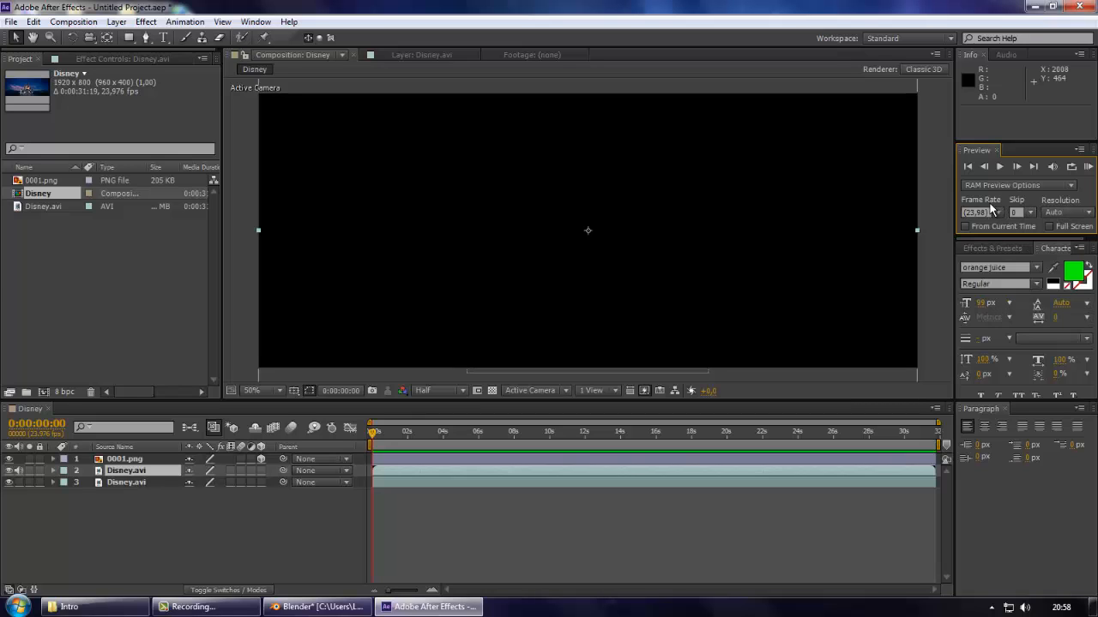
left_click(980, 213)
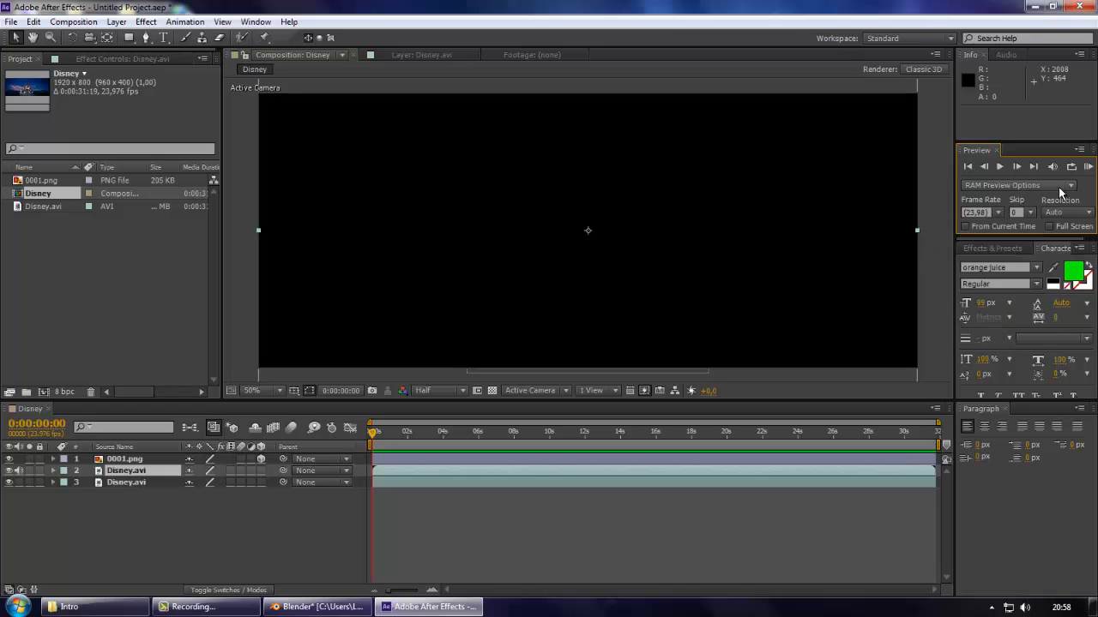
mouse_move(410, 299)
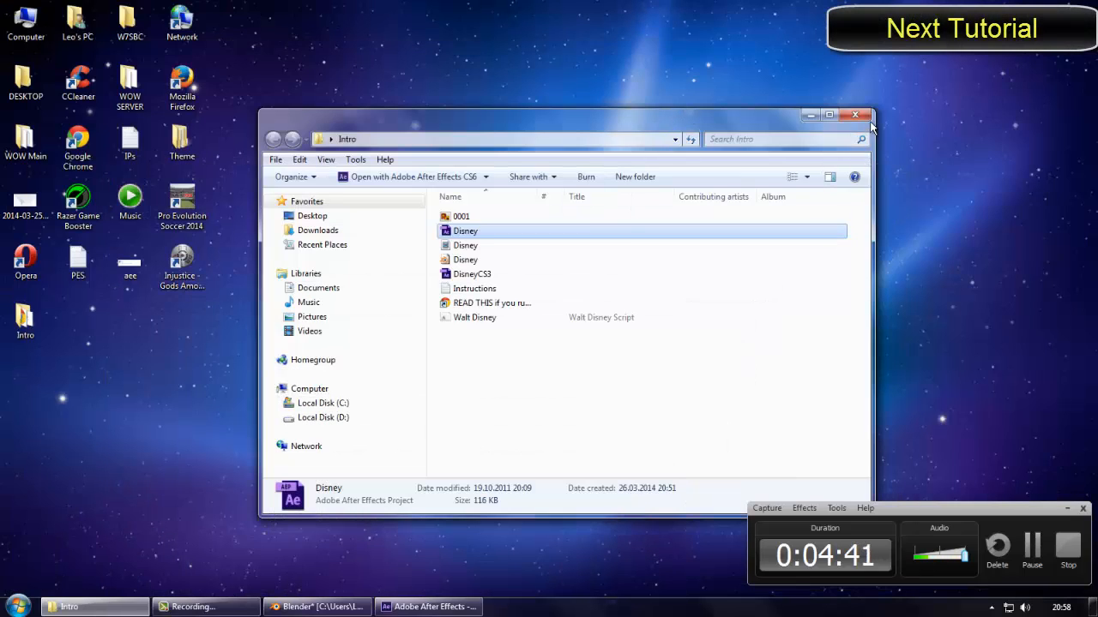
Close the Intro folder window, leaving the desktop.
left_click(854, 113)
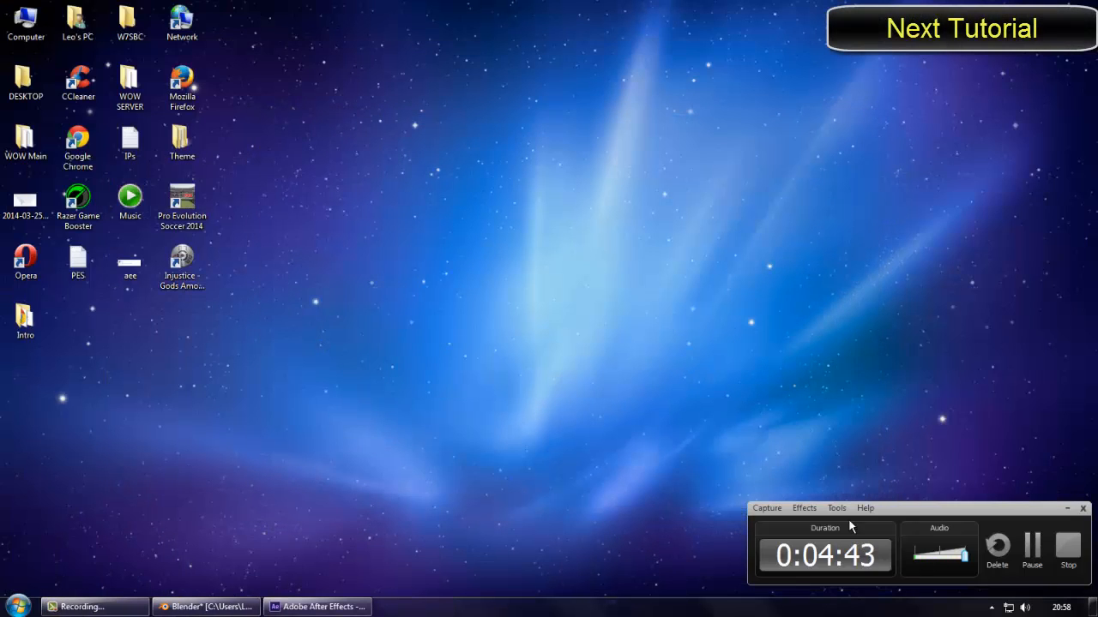